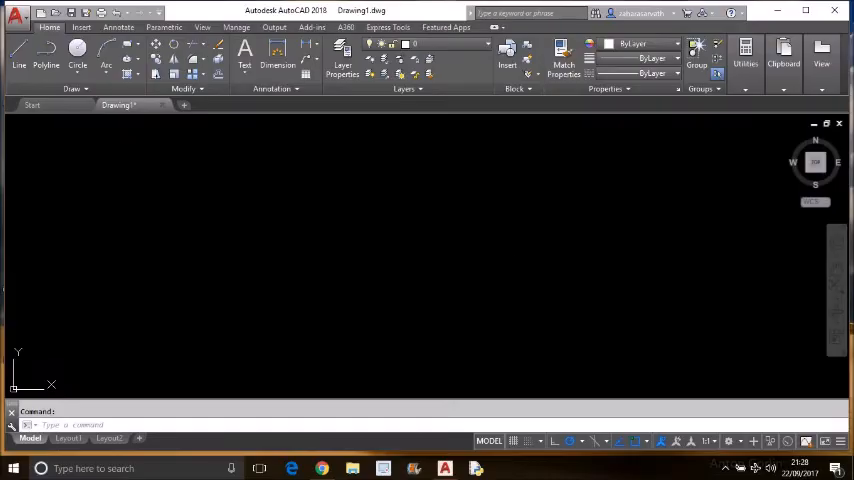
mouse_move(508, 260)
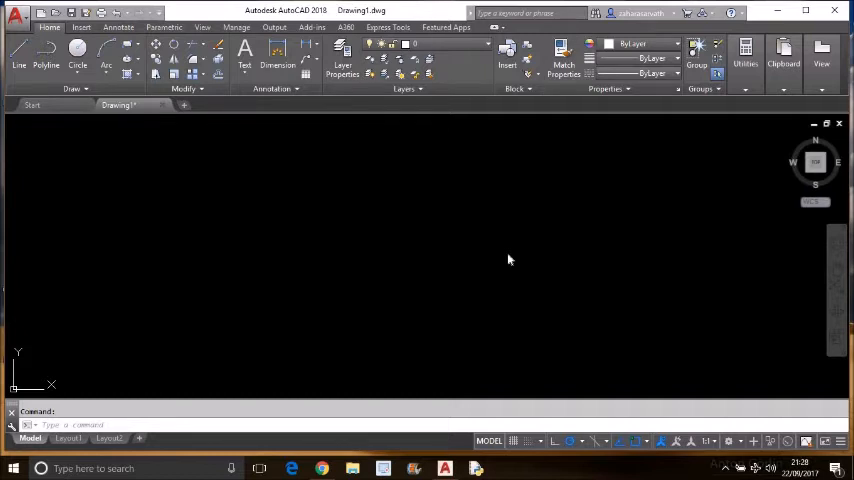
mouse_move(82, 143)
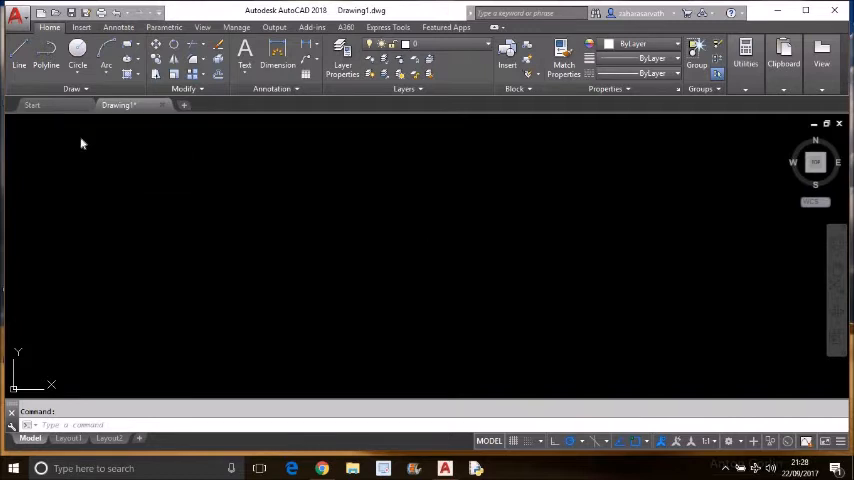
mouse_move(280, 353)
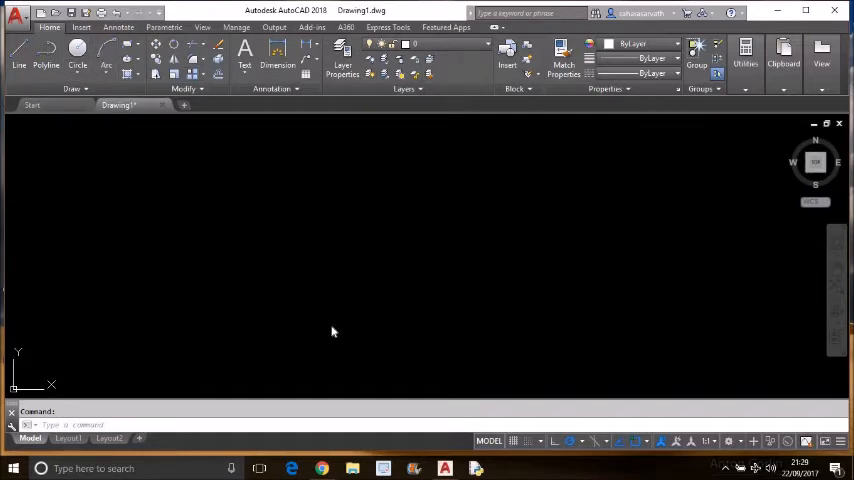
mouse_move(657, 103)
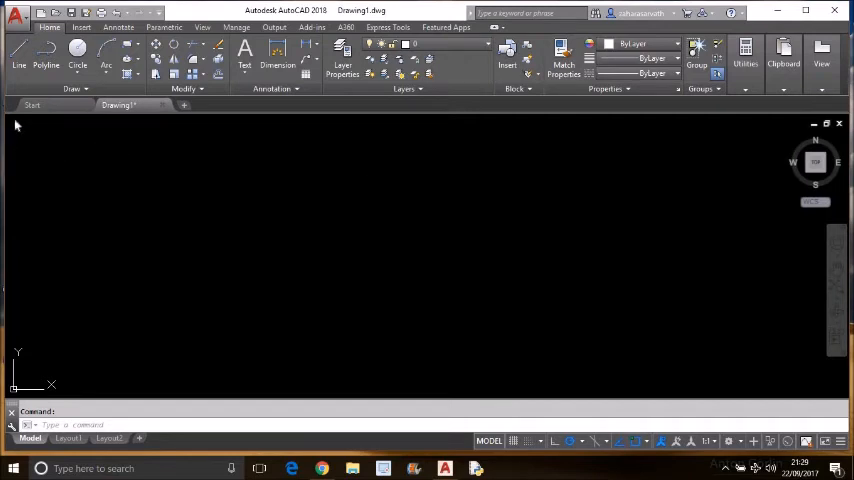
mouse_move(235, 360)
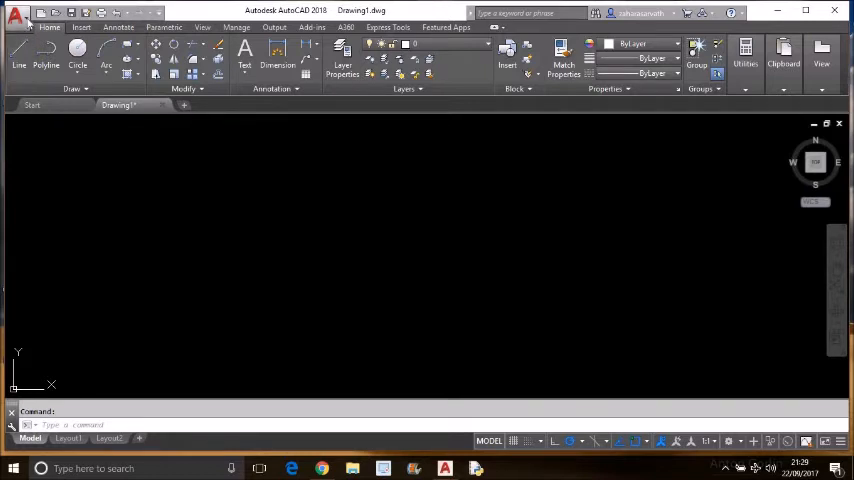
Open the Options dialog with the OP (OPTIONS) command.
left_click(16, 11)
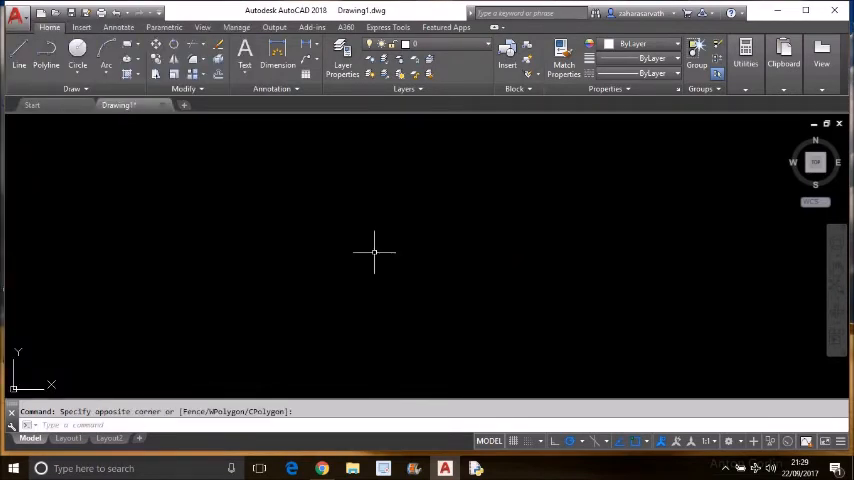
type("OP")
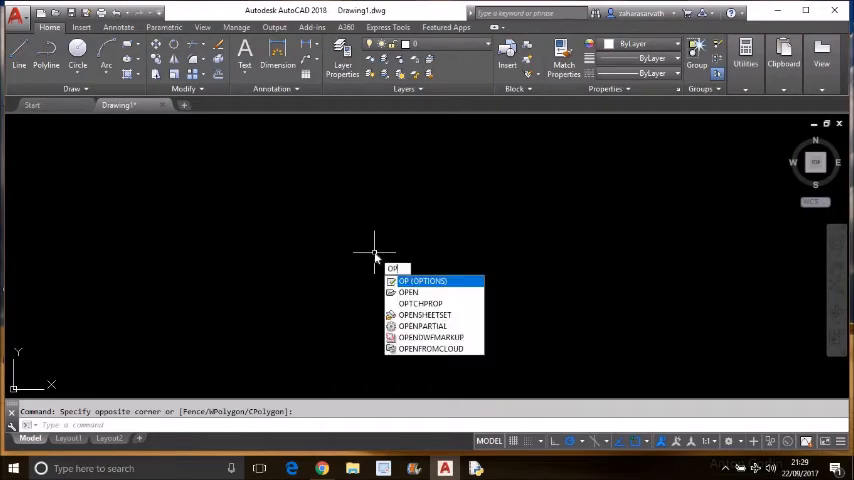
left_click(420, 281)
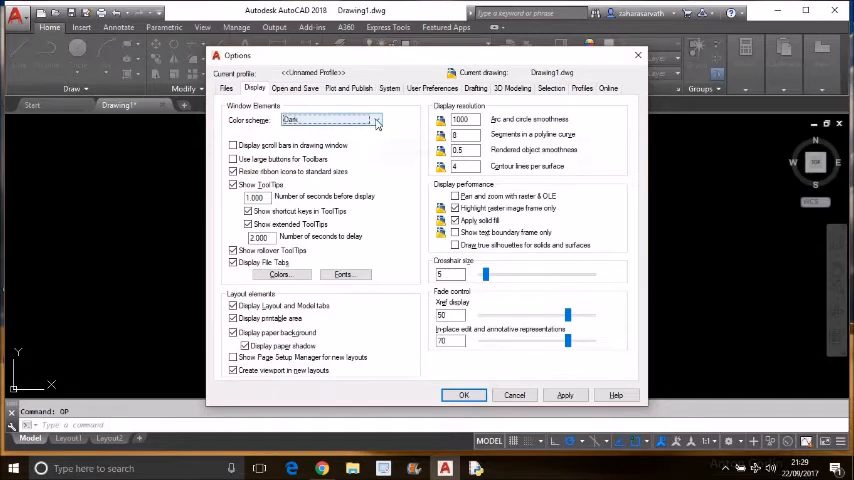
Set the Display color scheme to Light, apply it and close Options.
left_click(377, 120)
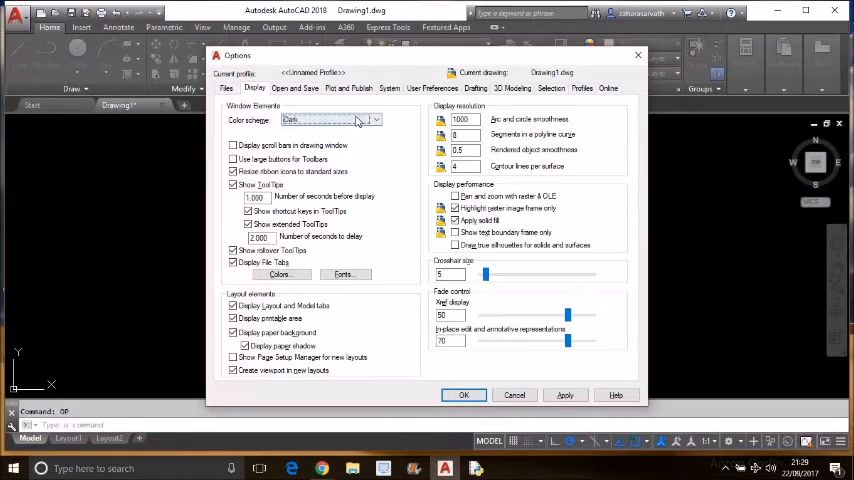
left_click(375, 119)
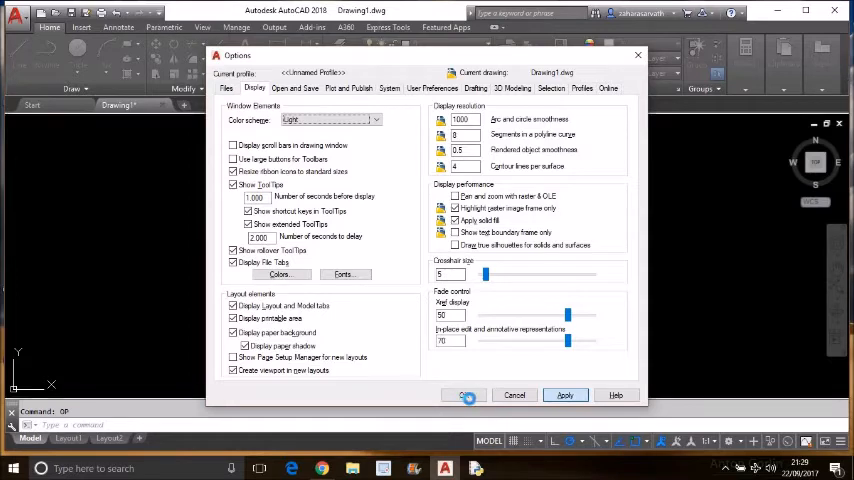
left_click(464, 394)
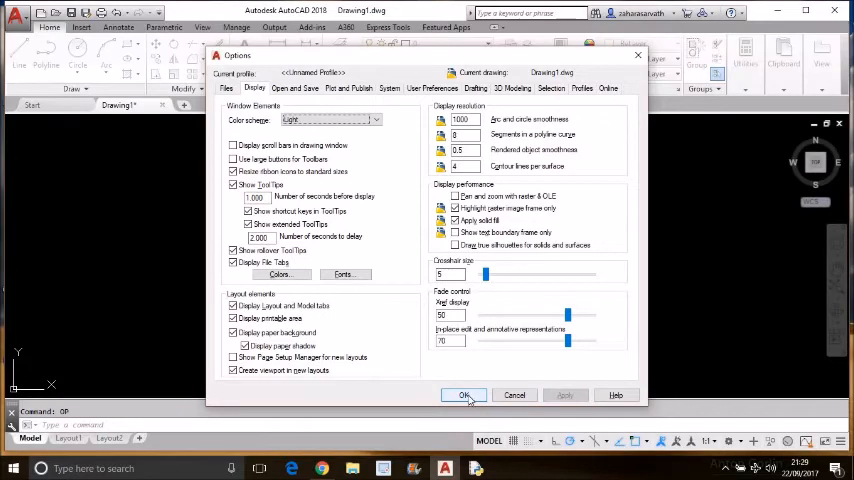
left_click(464, 395)
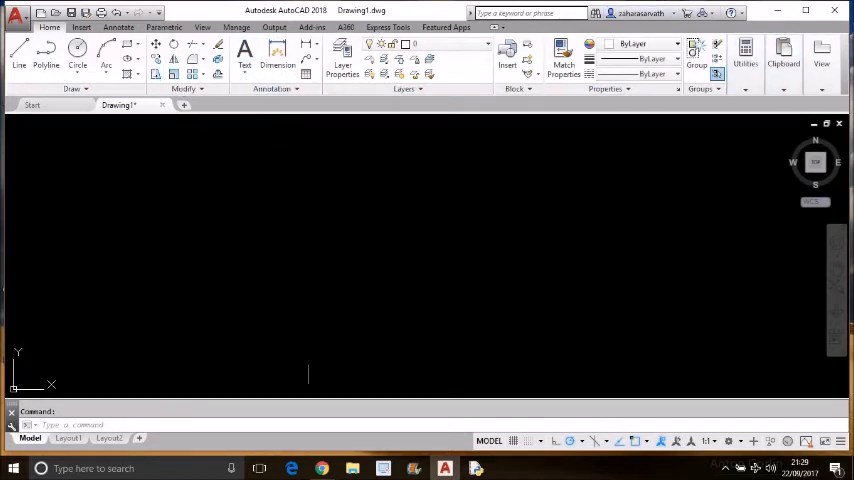
mouse_move(372, 217)
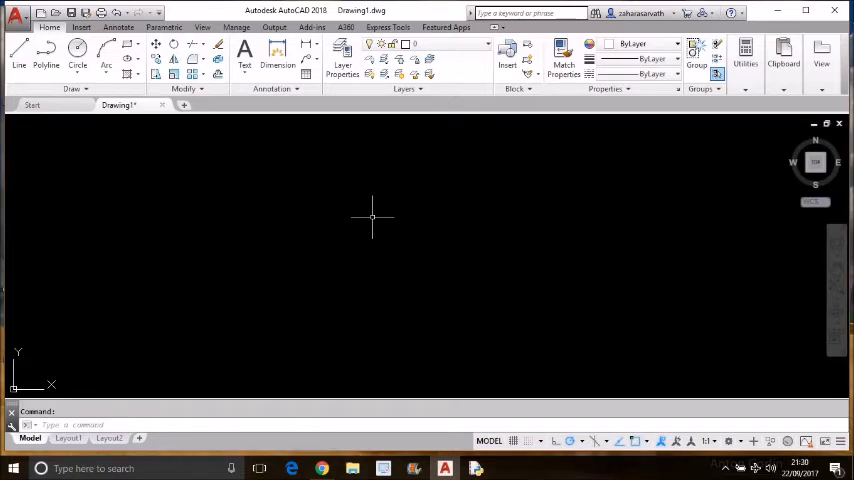
mouse_move(76, 168)
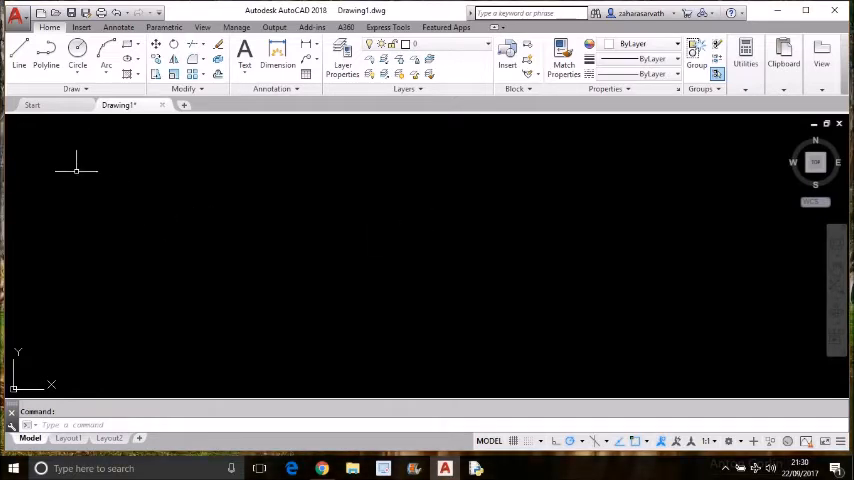
mouse_move(133, 168)
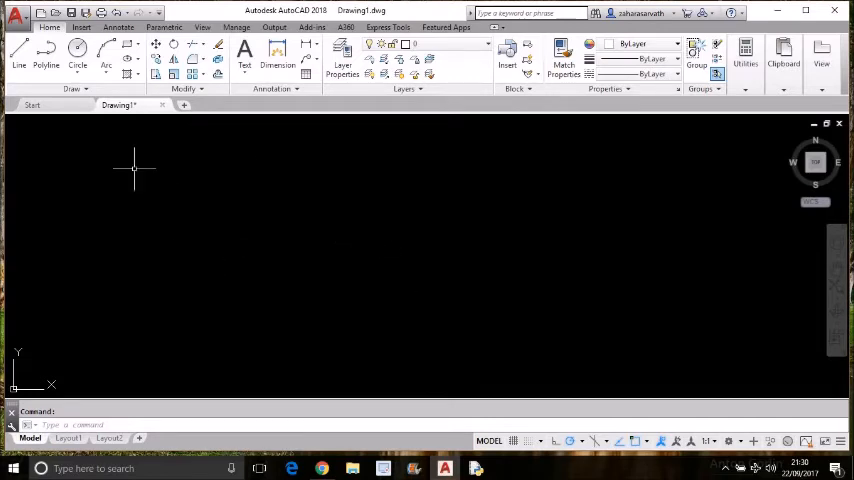
mouse_move(258, 380)
type("OP")
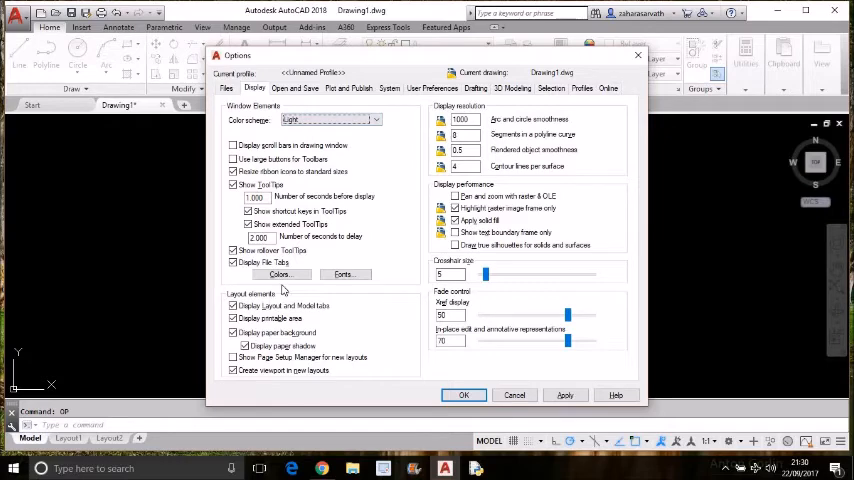
mouse_move(281, 274)
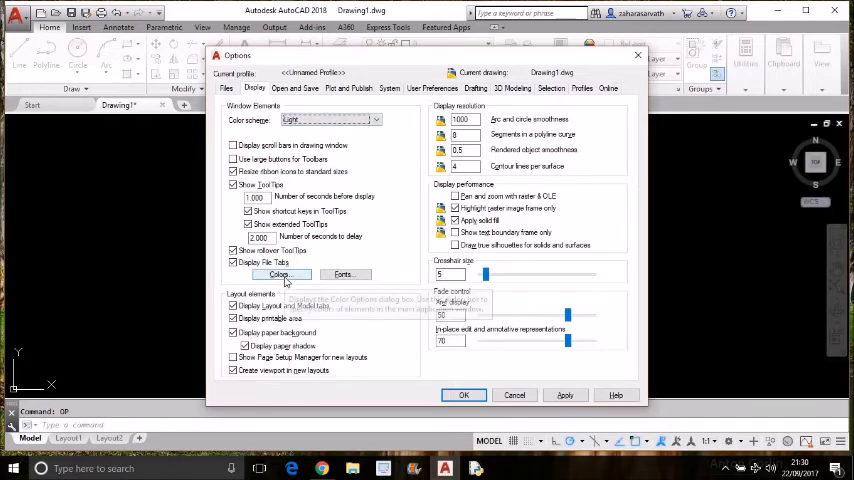
Open the Drawing Window Colors dialog from the Display tab.
left_click(279, 274)
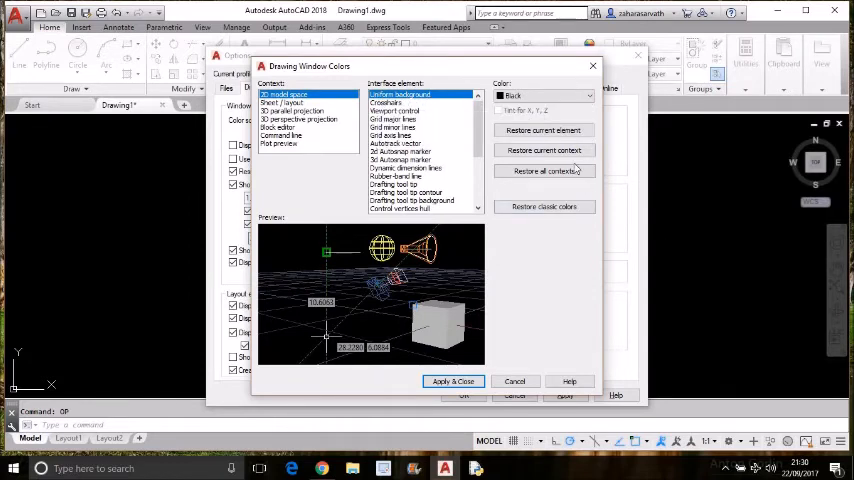
Set the 2D model space uniform background to White, apply, and close Options.
left_click(587, 95)
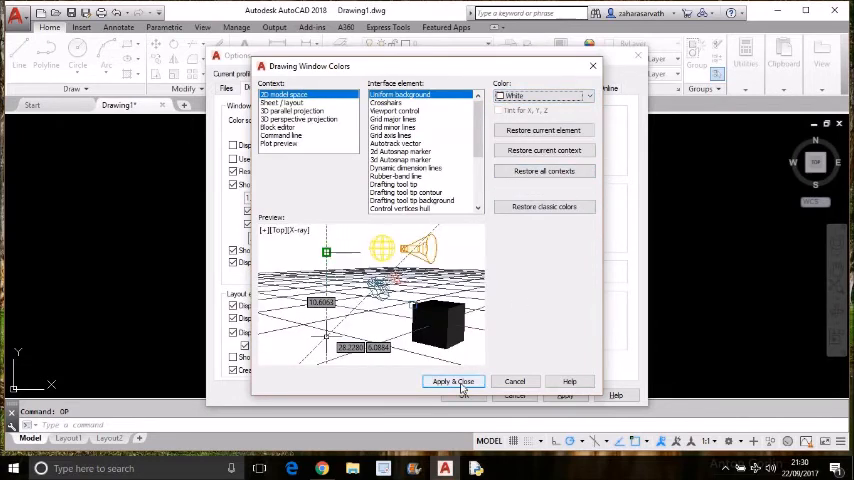
left_click(453, 381)
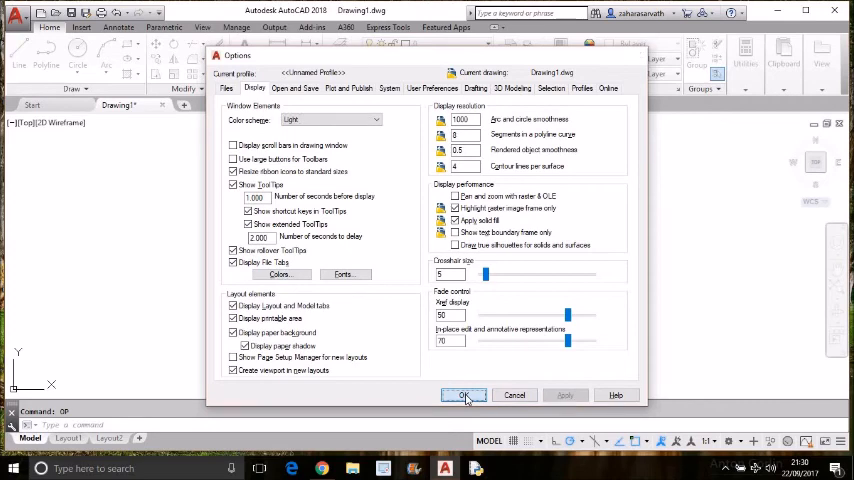
left_click(464, 394)
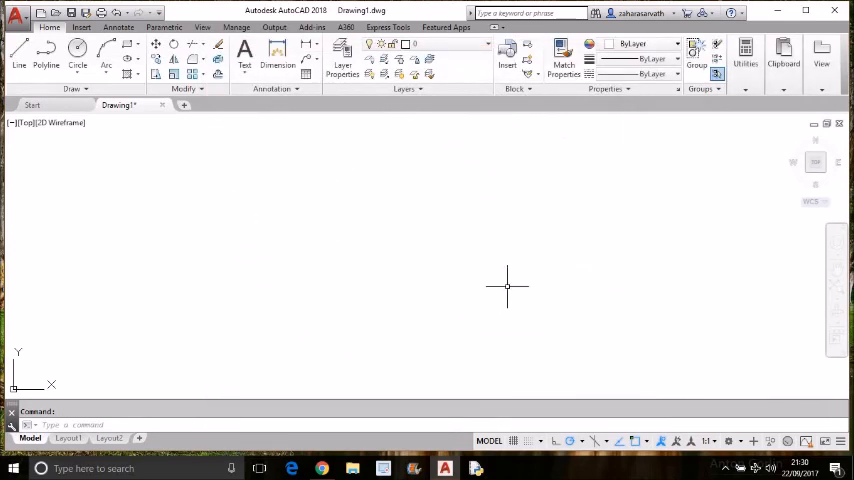
mouse_move(353, 260)
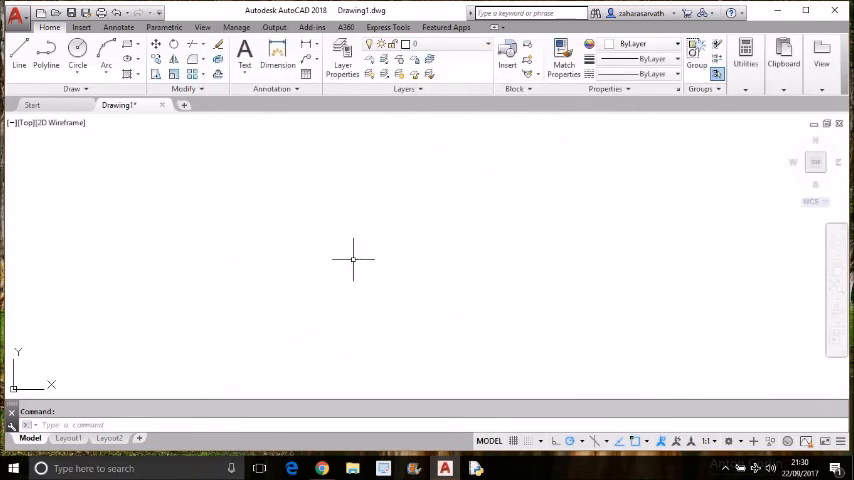
mouse_move(425, 243)
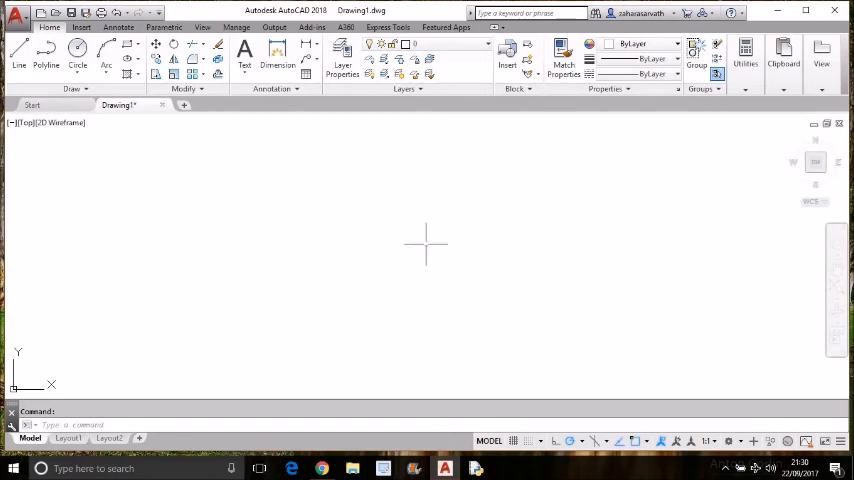
mouse_move(322, 221)
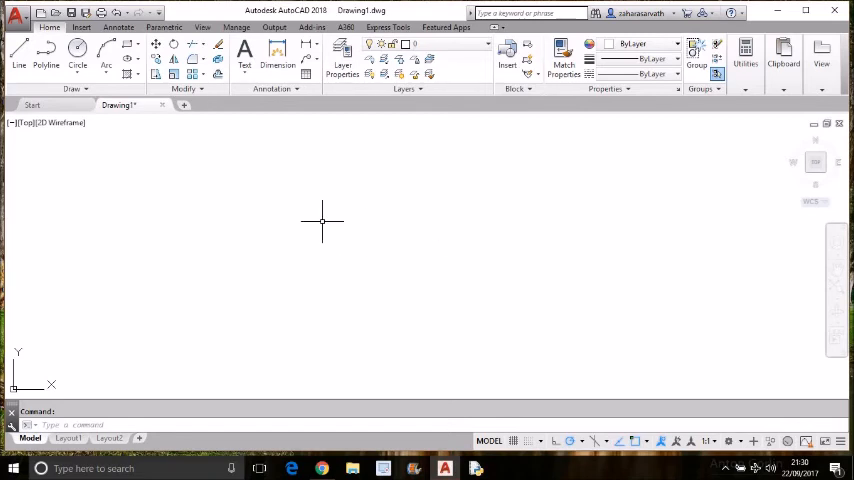
mouse_move(160, 187)
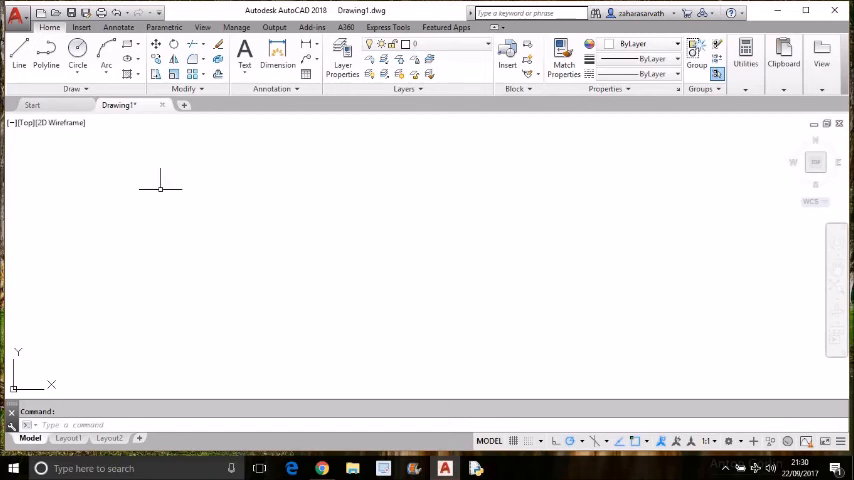
mouse_move(267, 252)
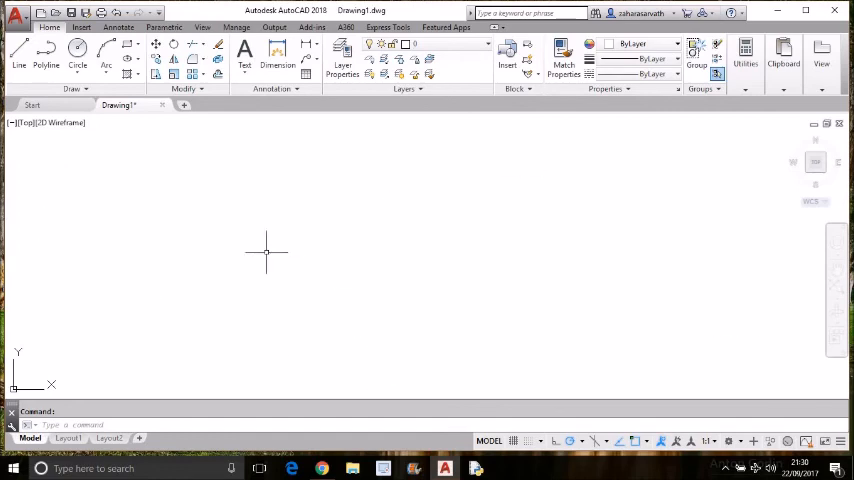